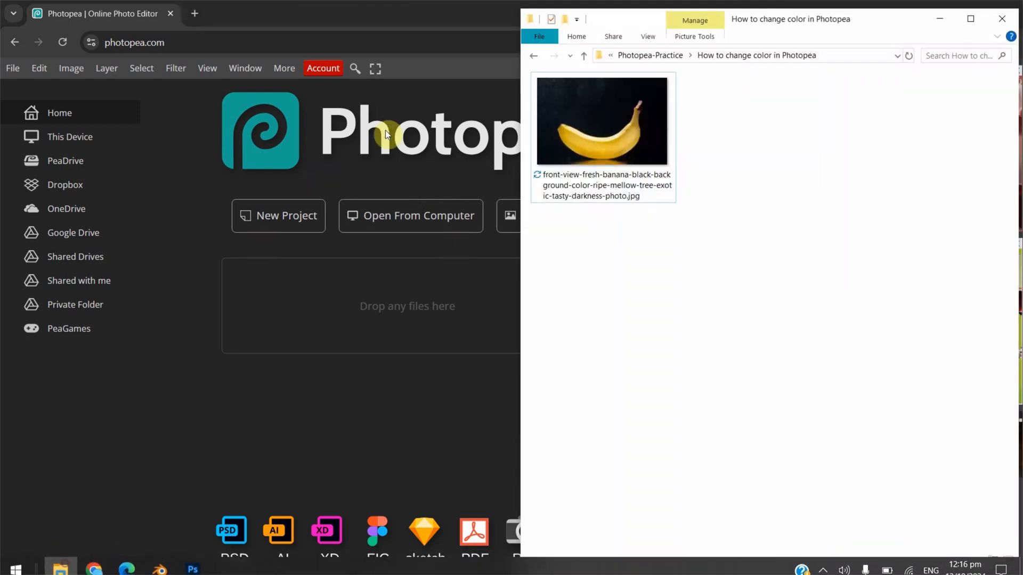
mouse_move(612, 129)
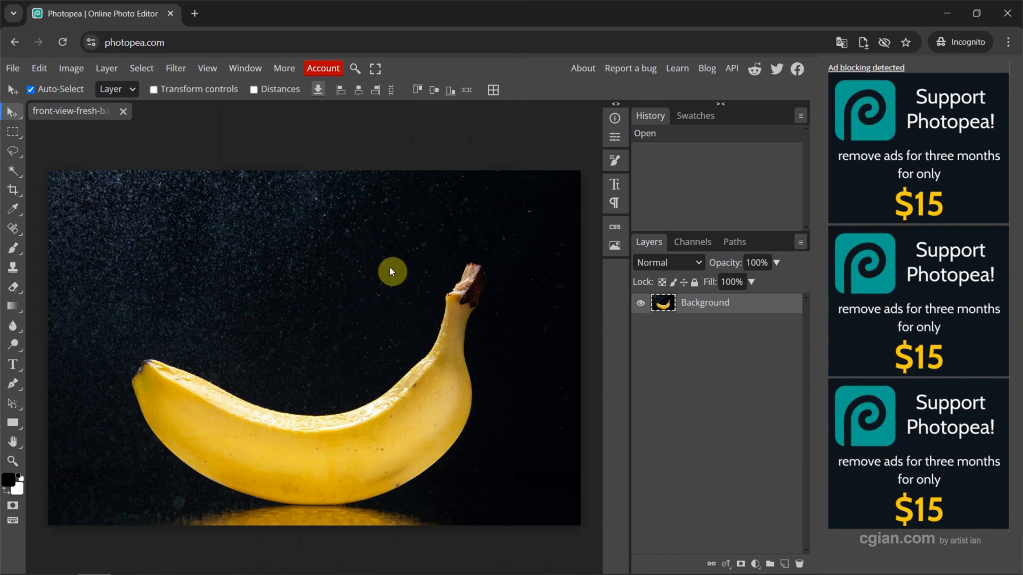
mouse_move(384, 283)
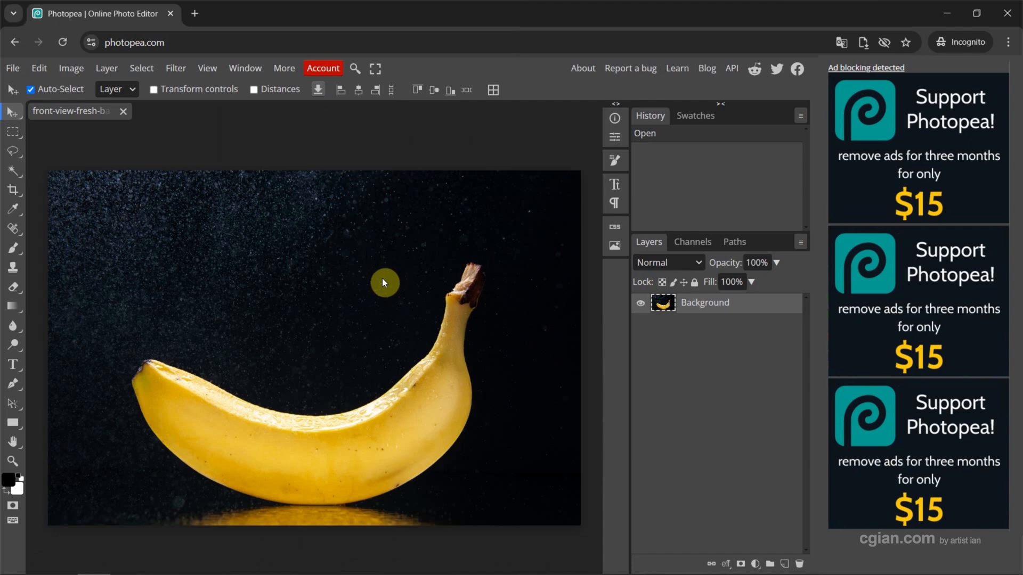
mouse_move(414, 354)
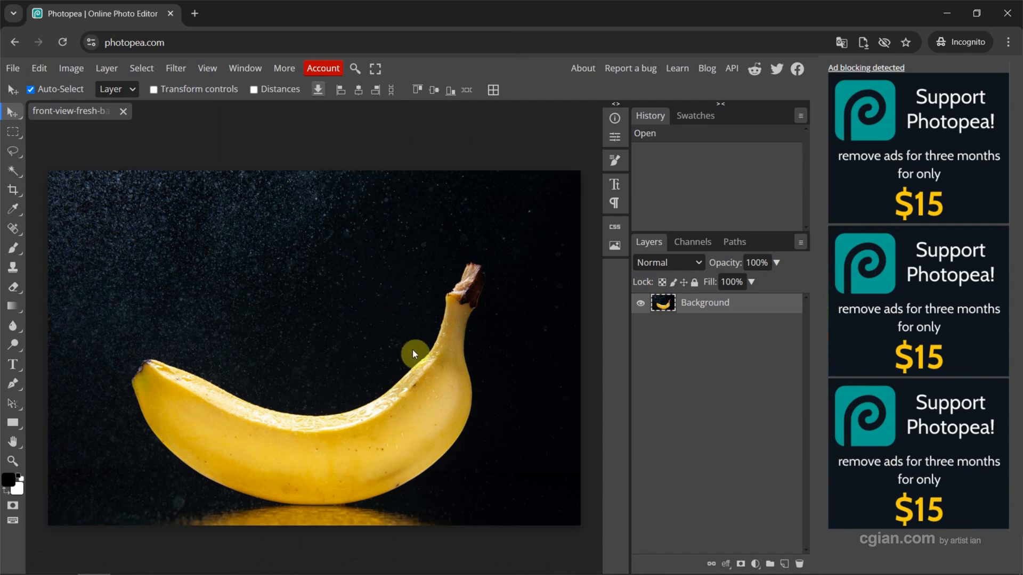
mouse_move(645, 248)
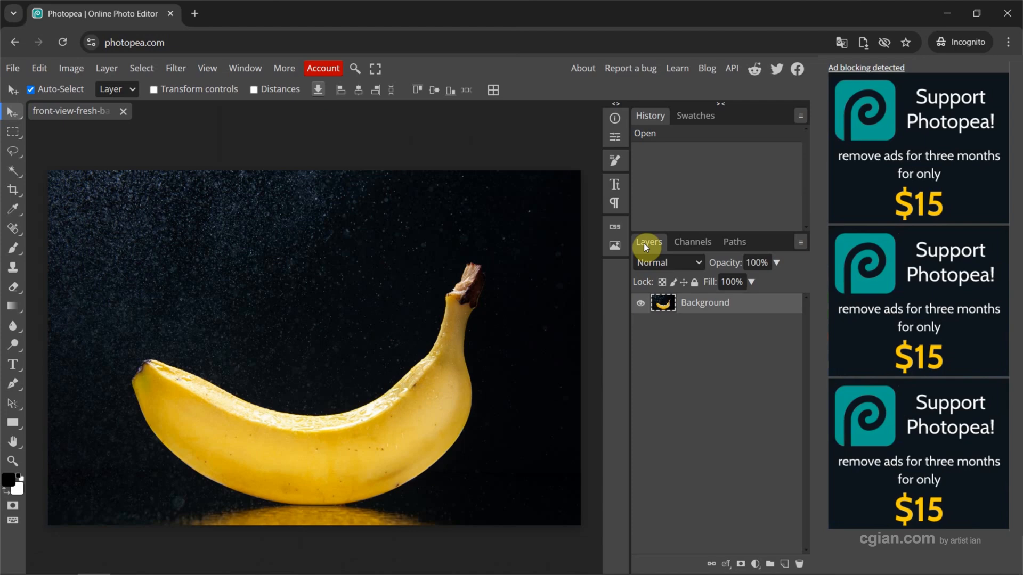
mouse_move(648, 242)
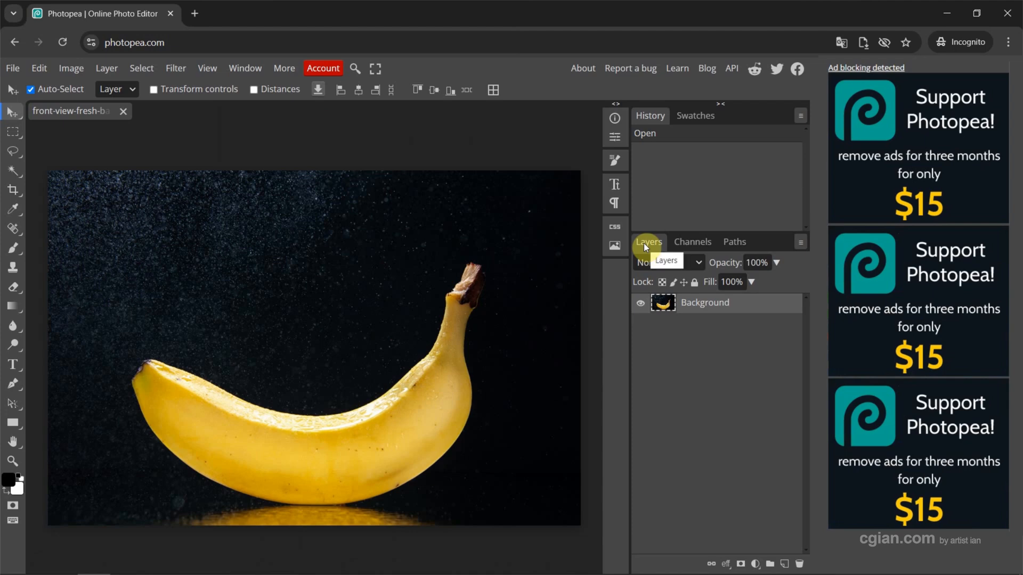
mouse_move(245, 68)
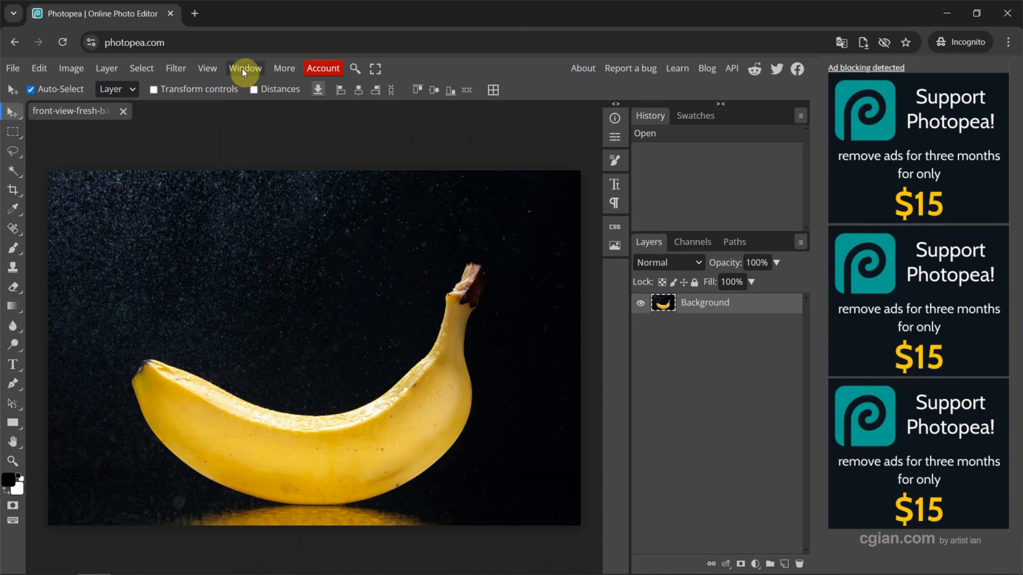
click(244, 67)
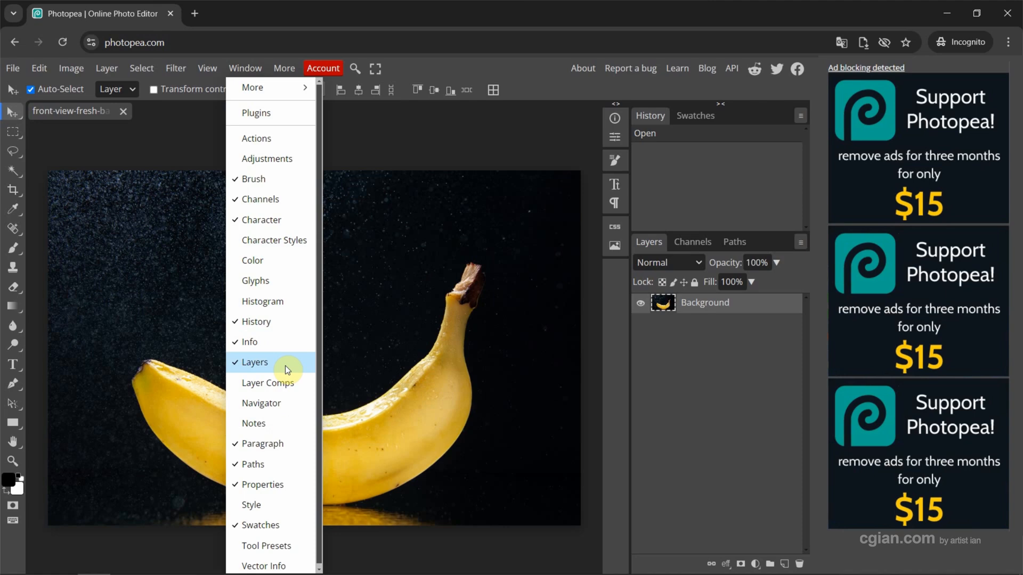
mouse_move(655, 346)
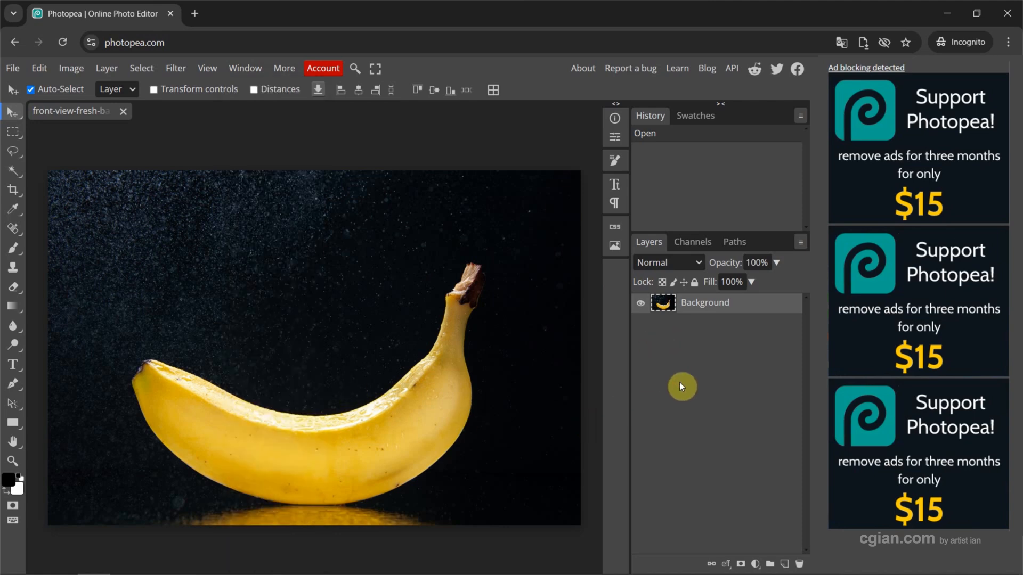
mouse_move(756, 564)
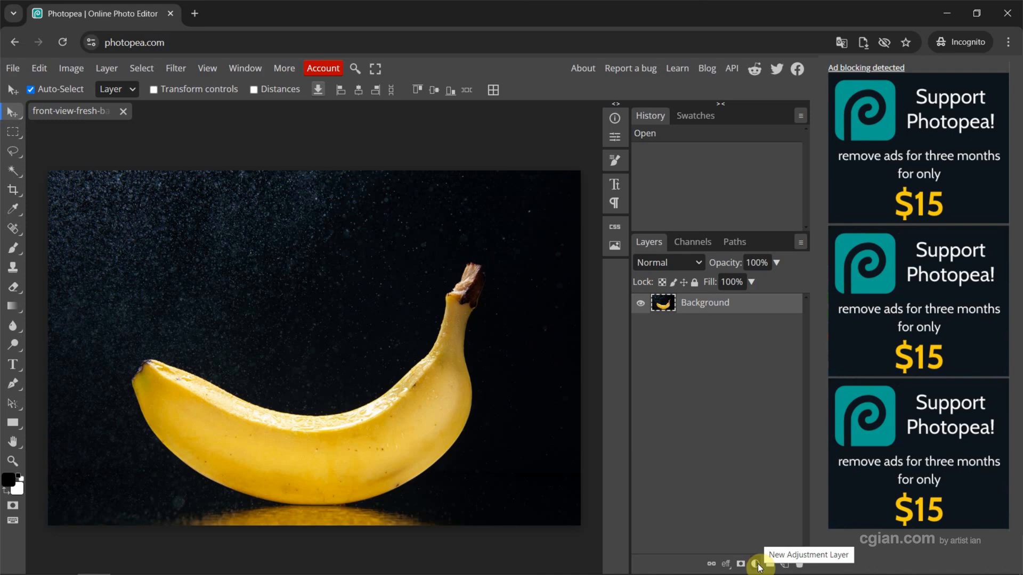
Add a Selective Color adjustment layer above the banana's Background layer
click(756, 563)
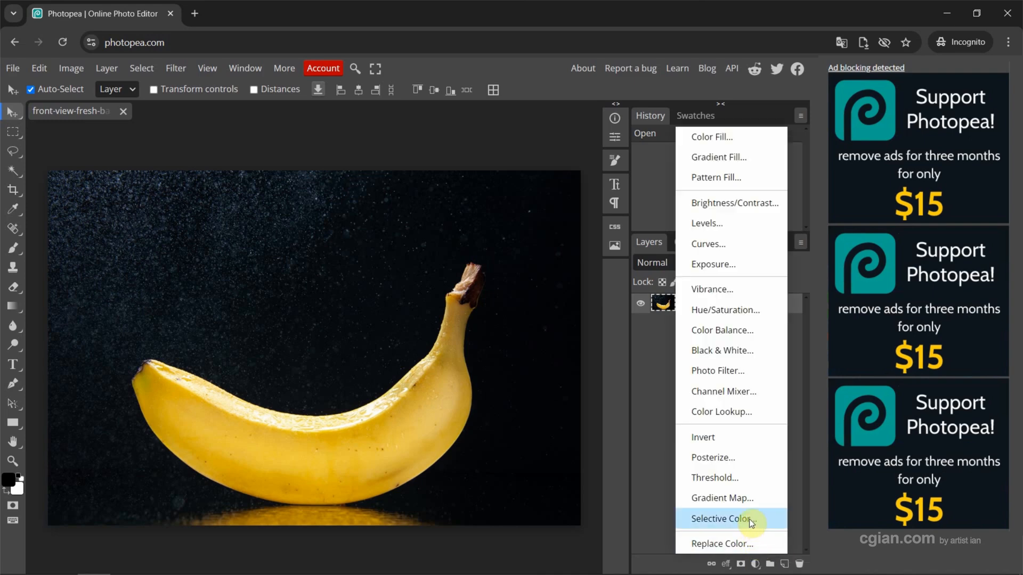
click(719, 518)
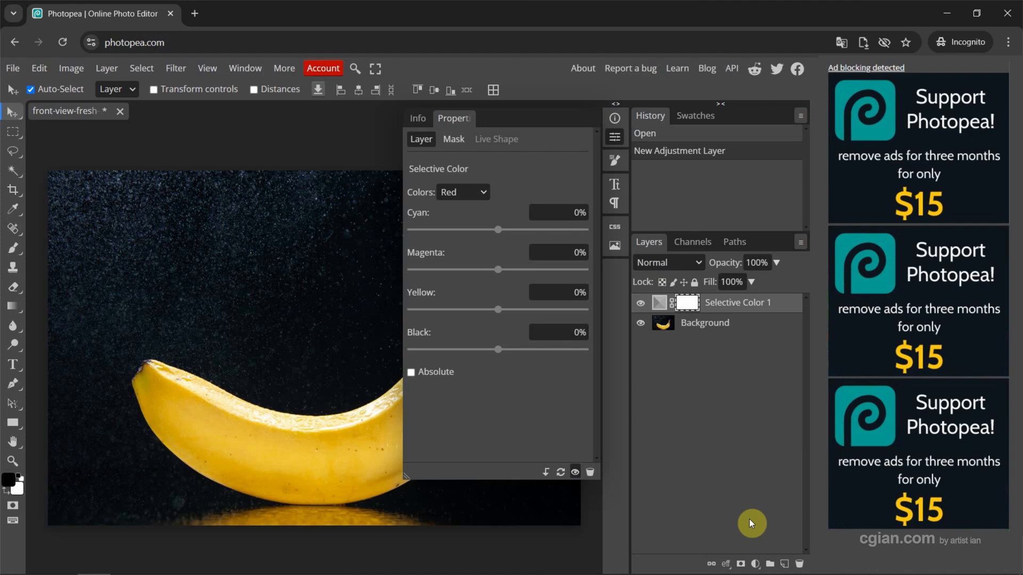
mouse_move(729, 313)
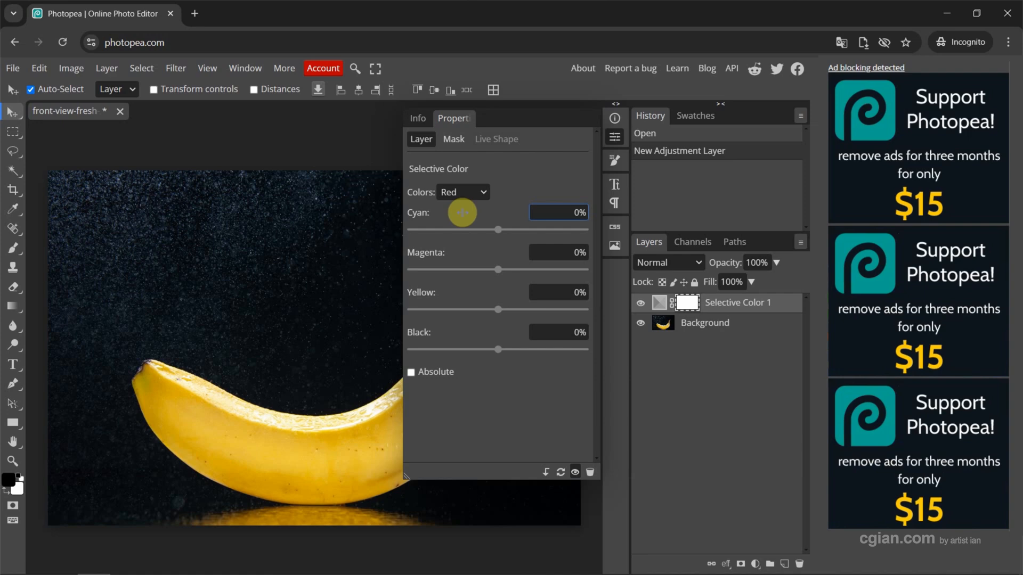
mouse_move(352, 407)
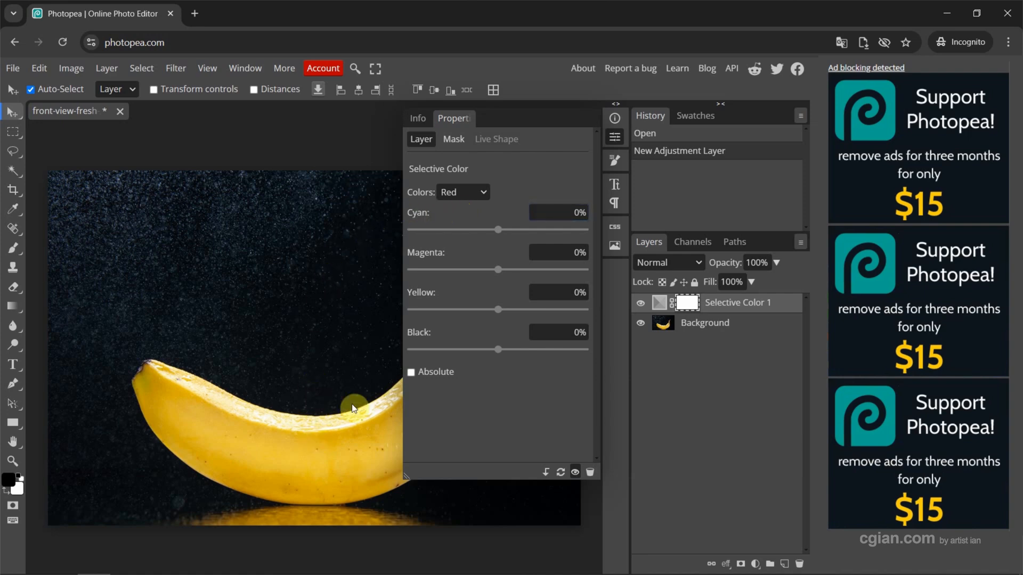
Target the Yellows range in Absolute mode, adding 49% cyan to turn the banana green
click(463, 192)
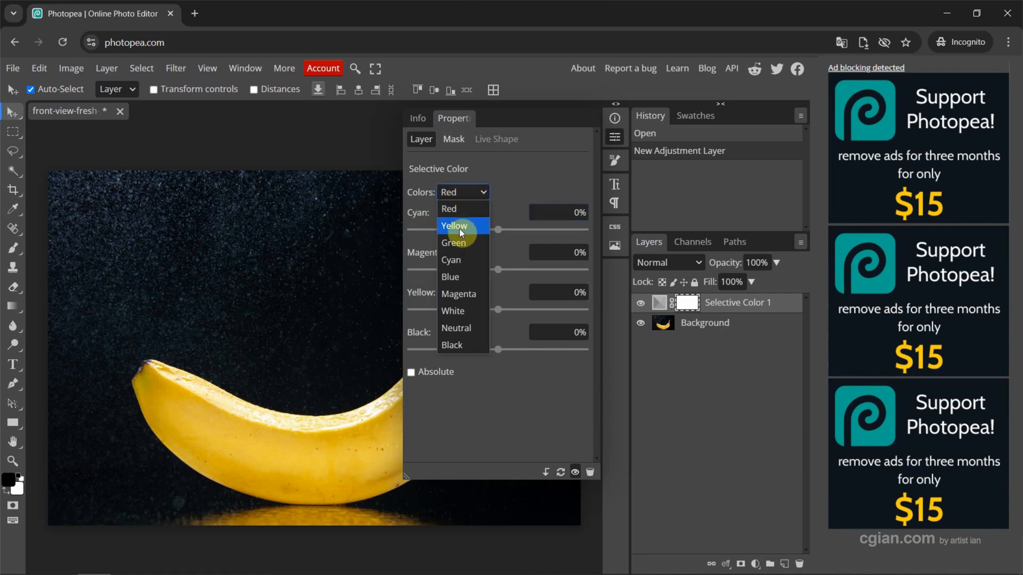
click(454, 226)
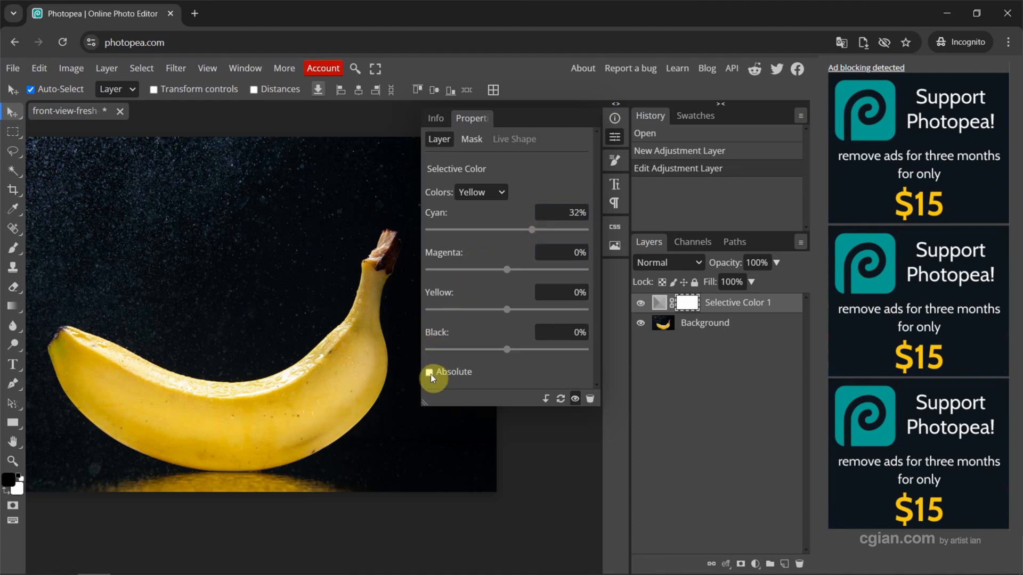
click(429, 371)
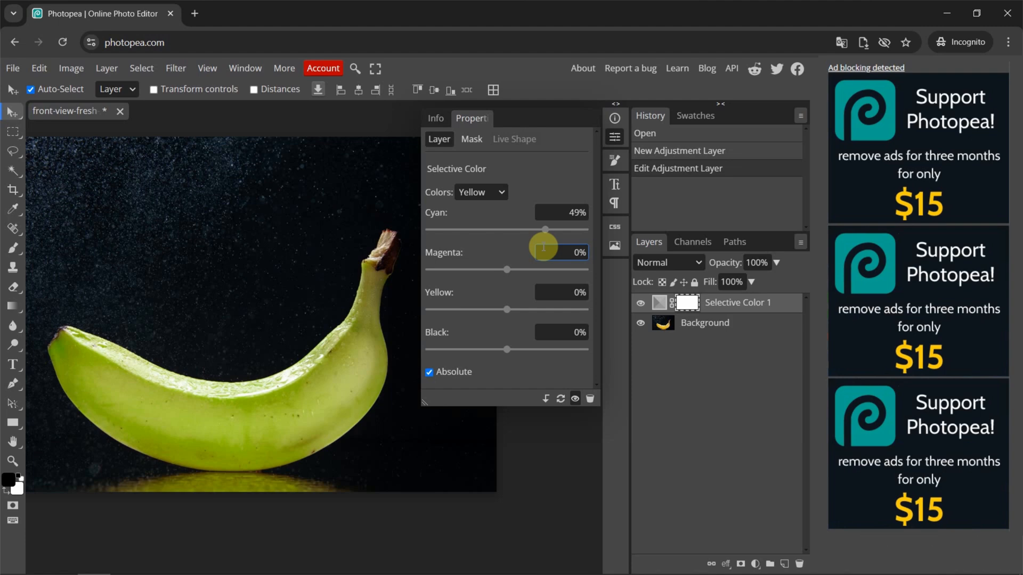
Select the banana's left half with Rectangle Select and mask the Selective Color layer to it
click(13, 131)
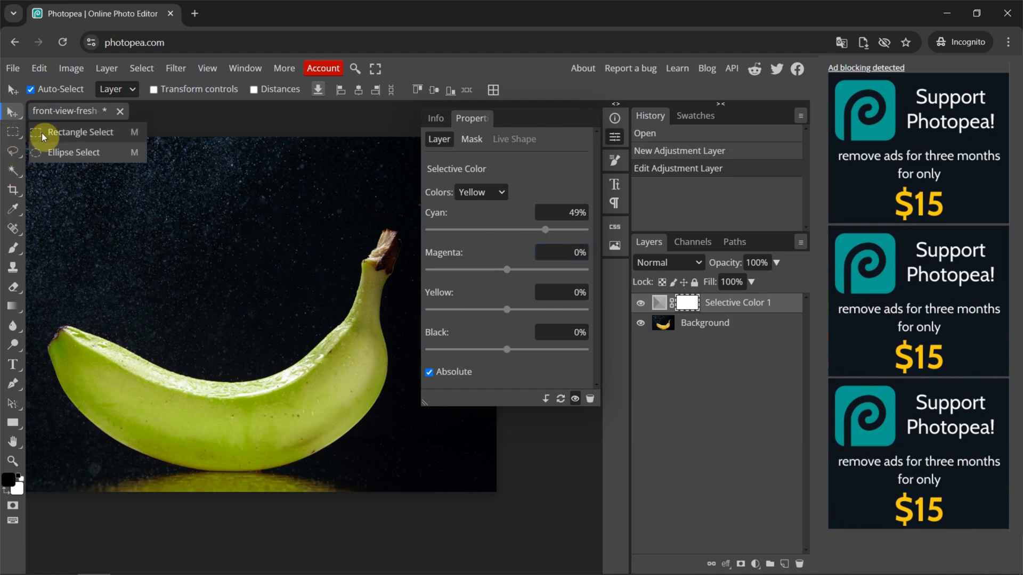
click(81, 131)
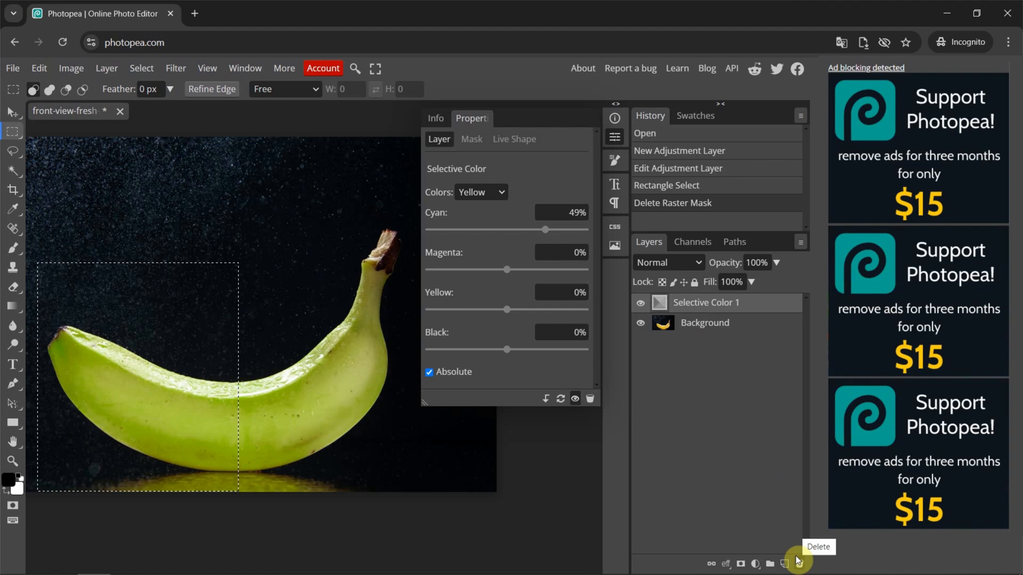
mouse_move(738, 563)
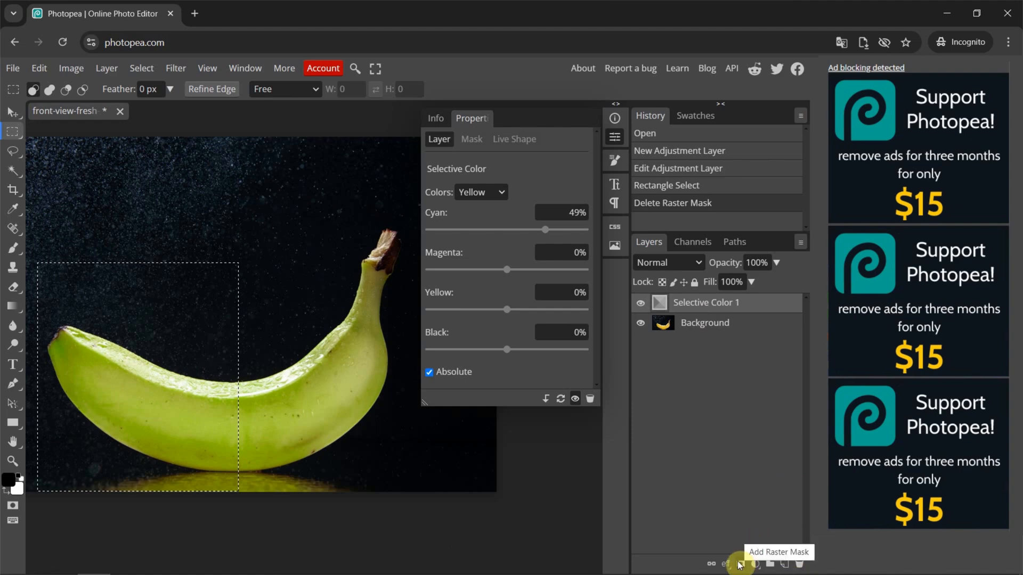
click(739, 563)
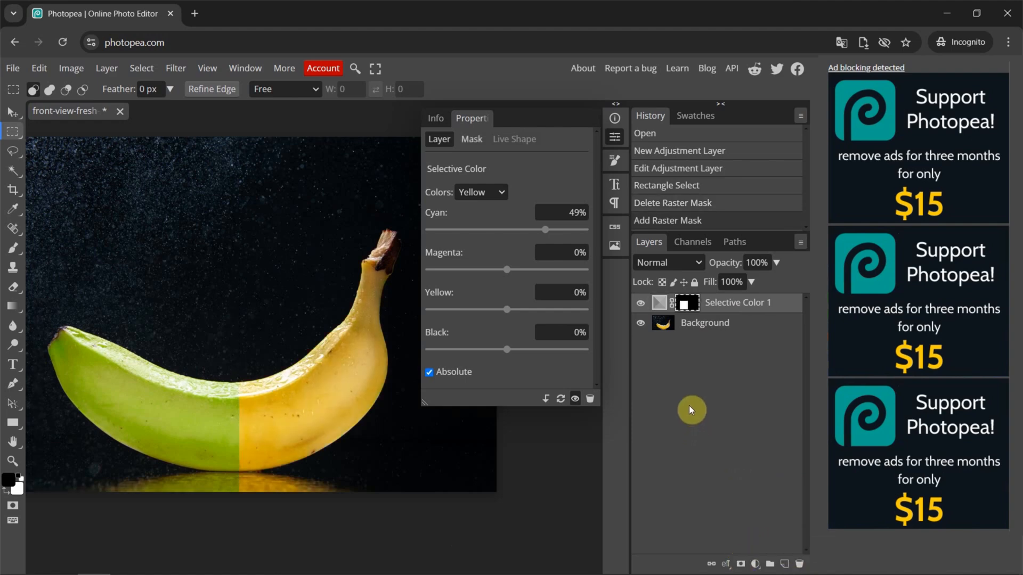
mouse_move(218, 402)
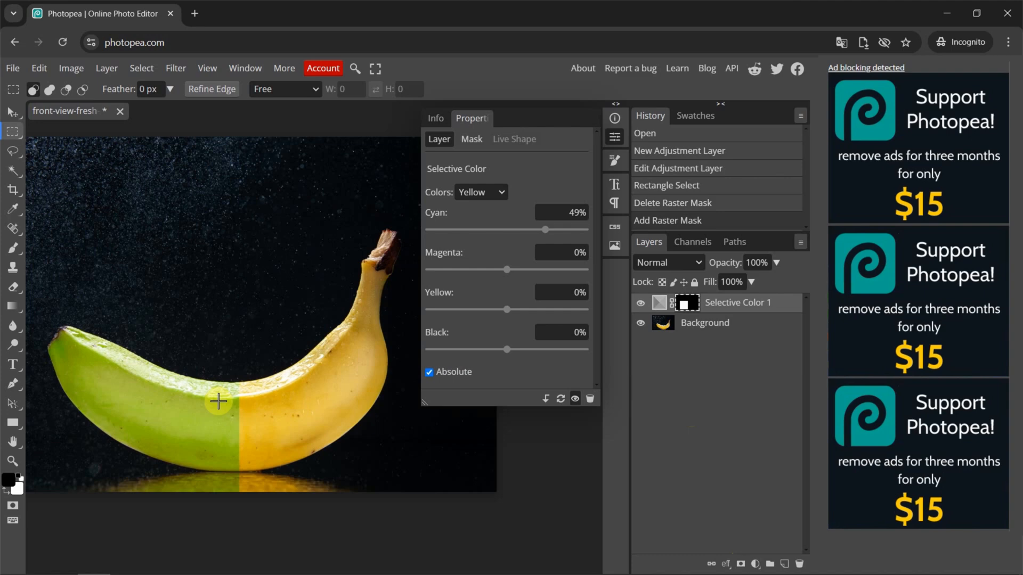